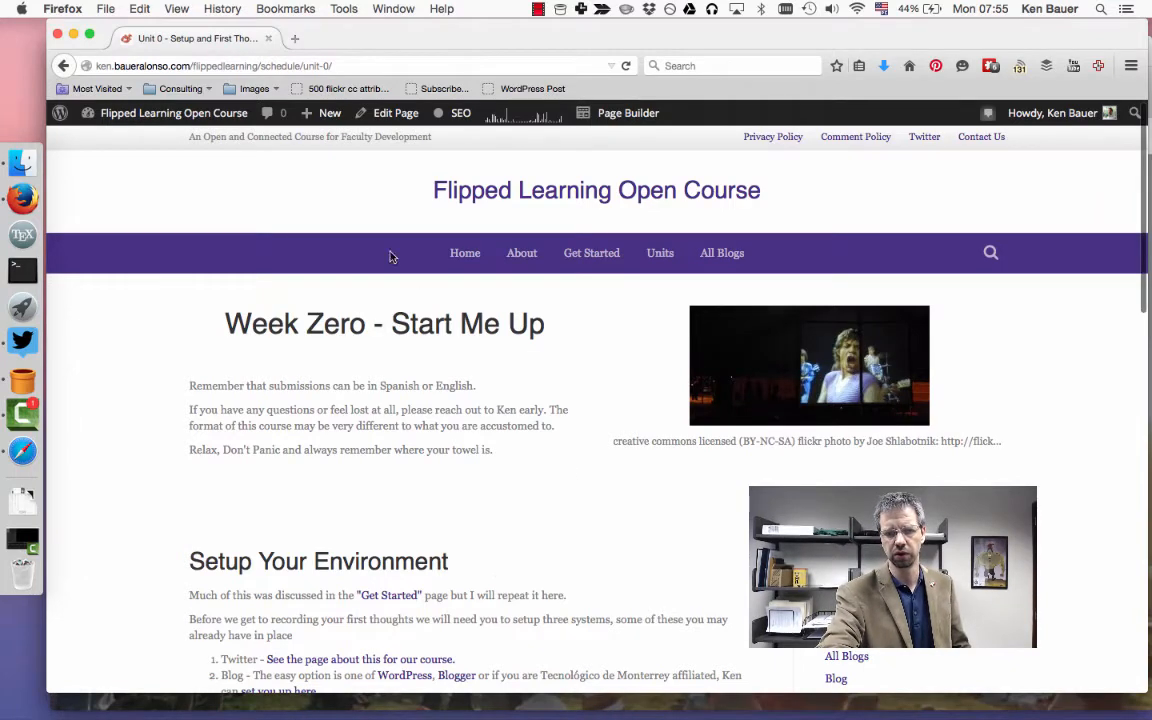
pyautogui.moveTo(598, 480)
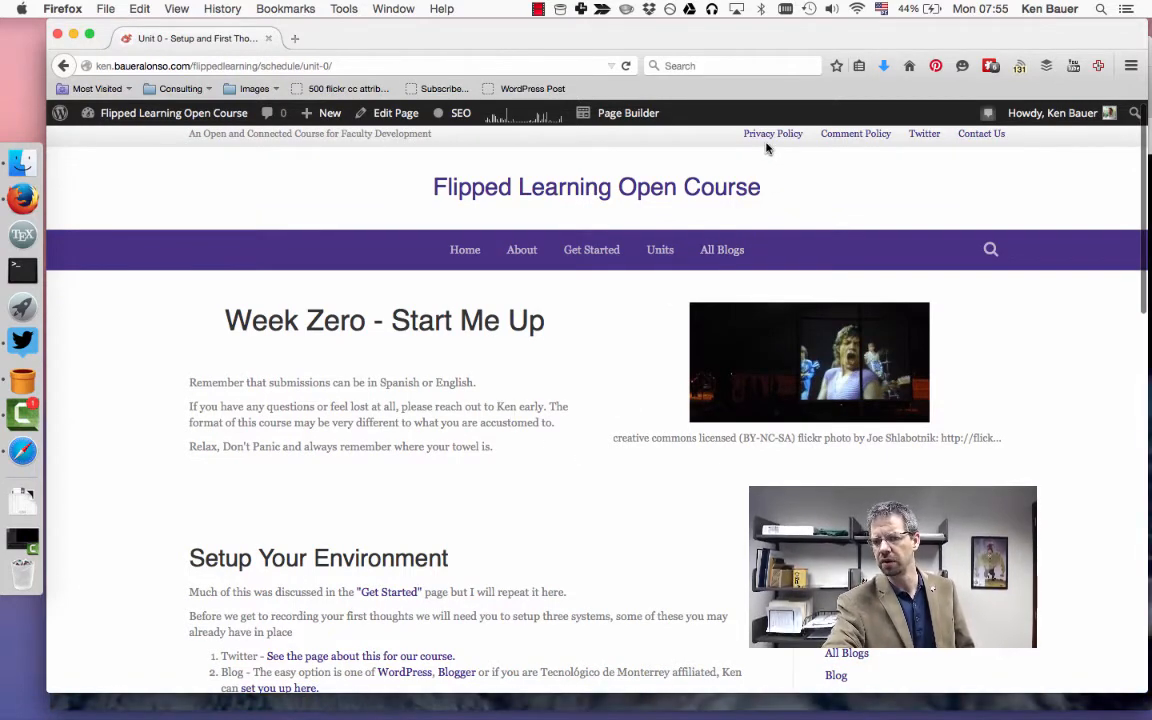
pyautogui.moveTo(926, 139)
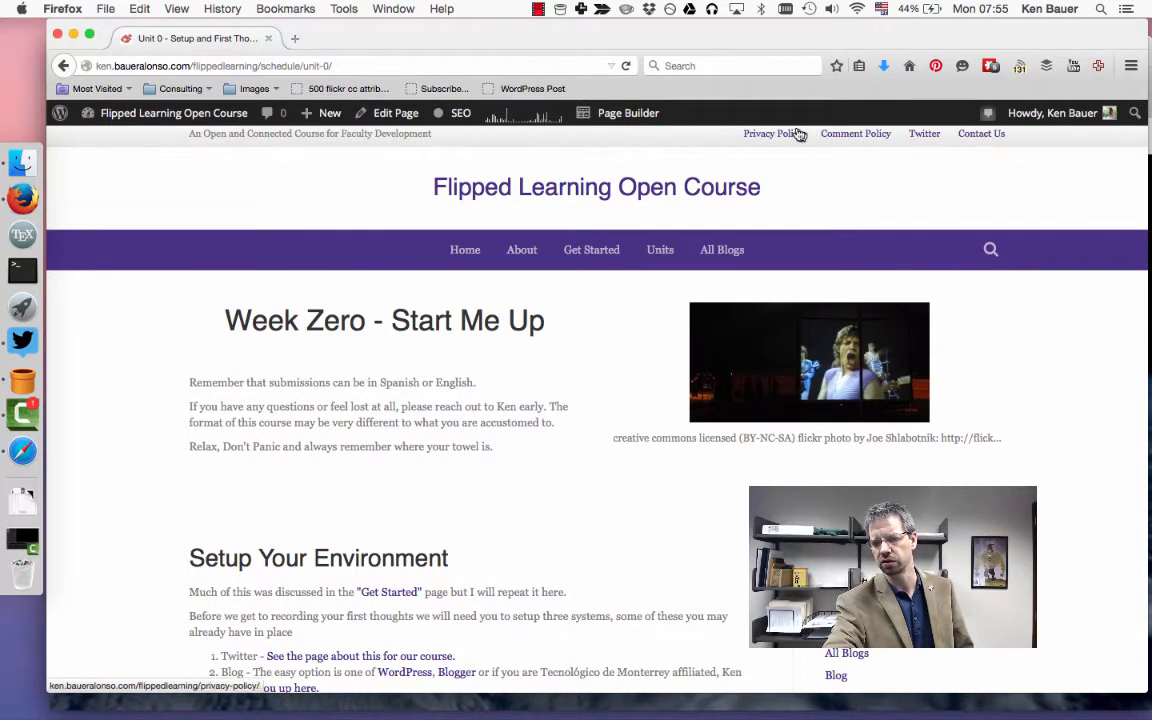
pyautogui.moveTo(700, 297)
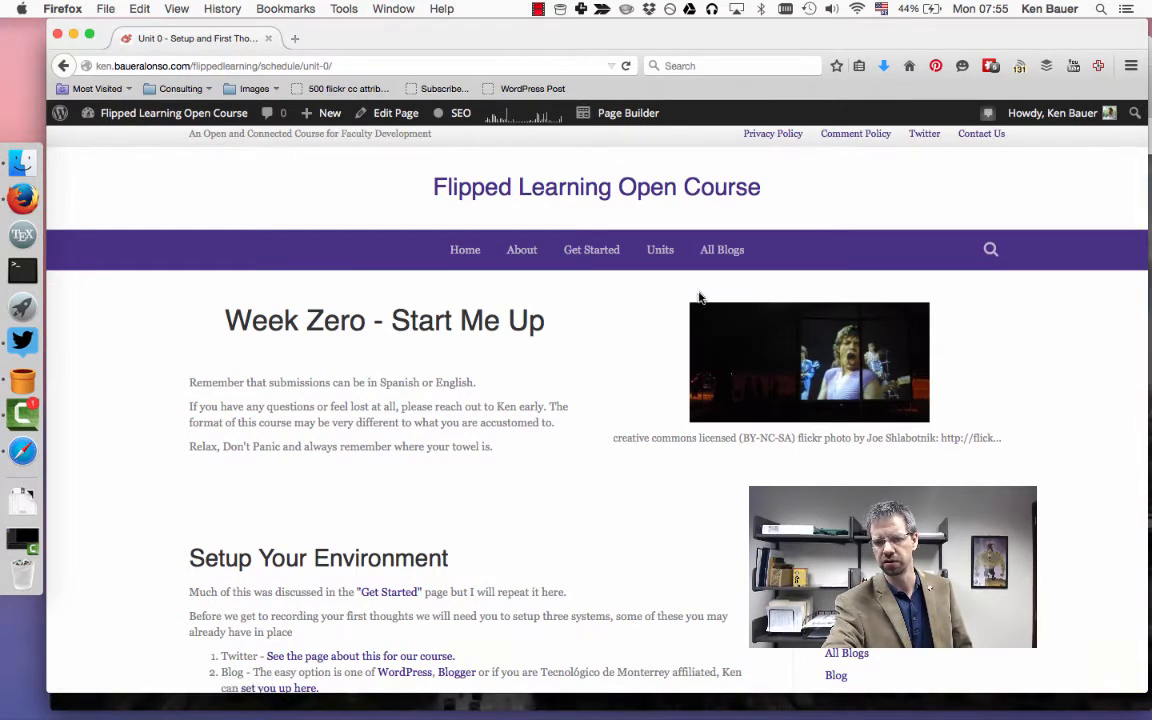
pyautogui.moveTo(464, 256)
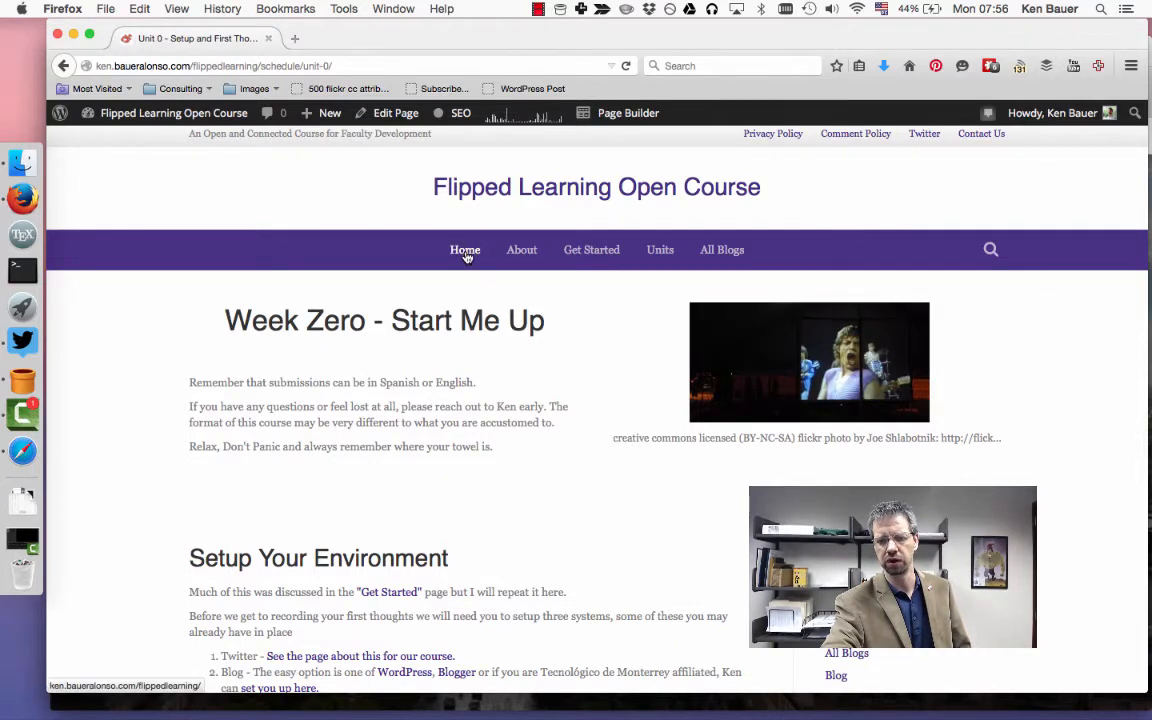
# Open the course home page in a new tab and browse the Welcome to Week Zero videos.
pyautogui.click(464, 249)
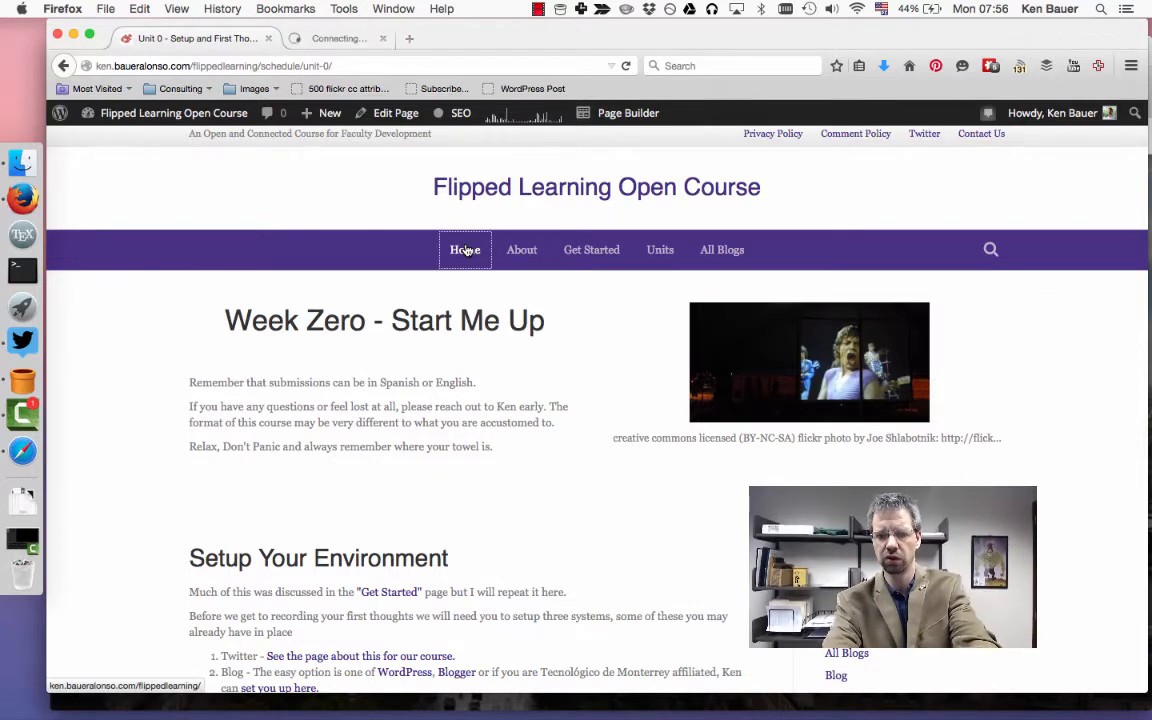
pyautogui.click(464, 249)
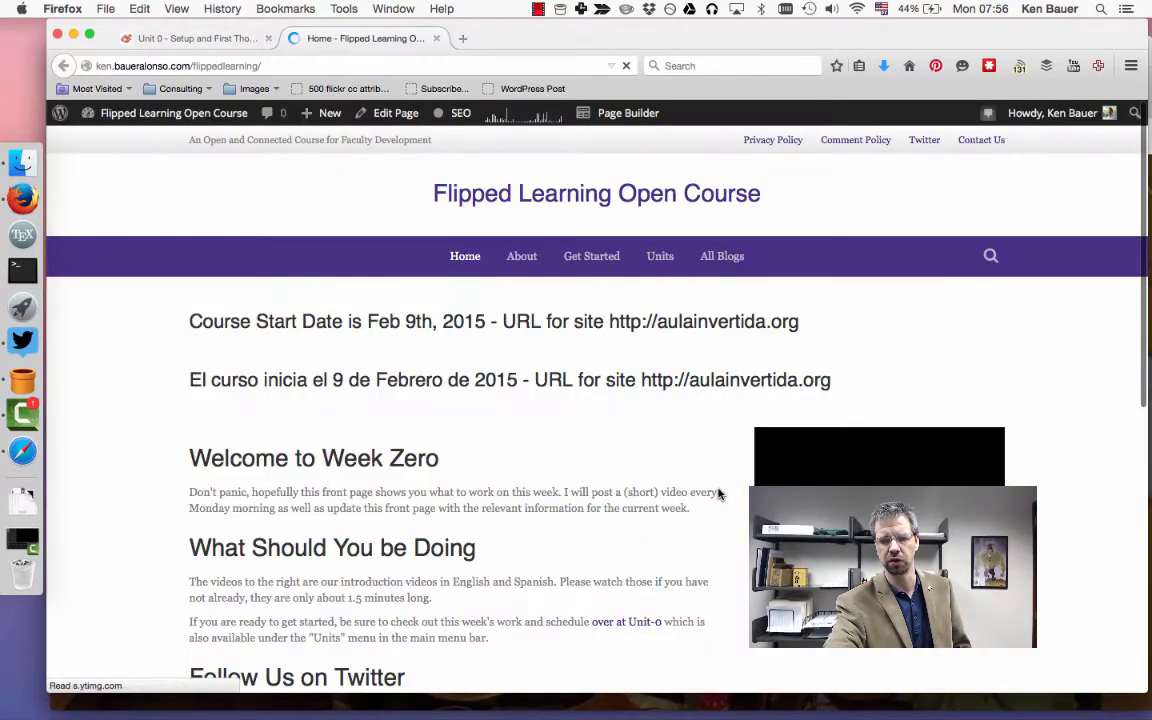
pyautogui.scroll(-3)
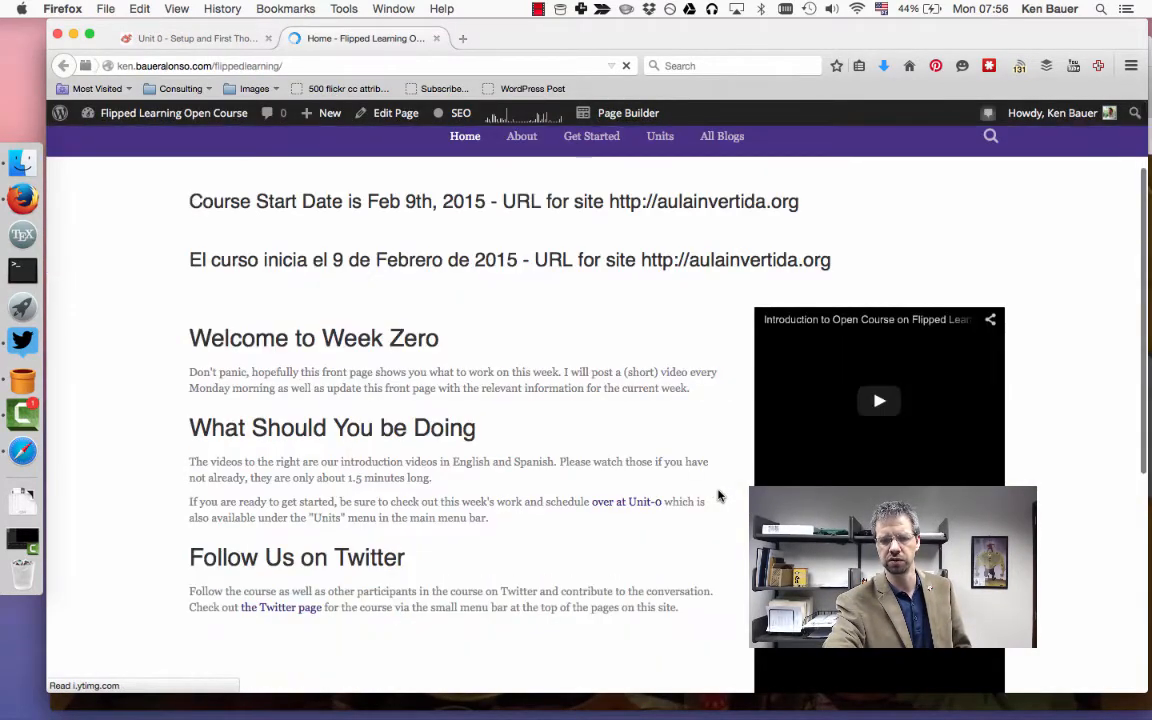
pyautogui.scroll(-3)
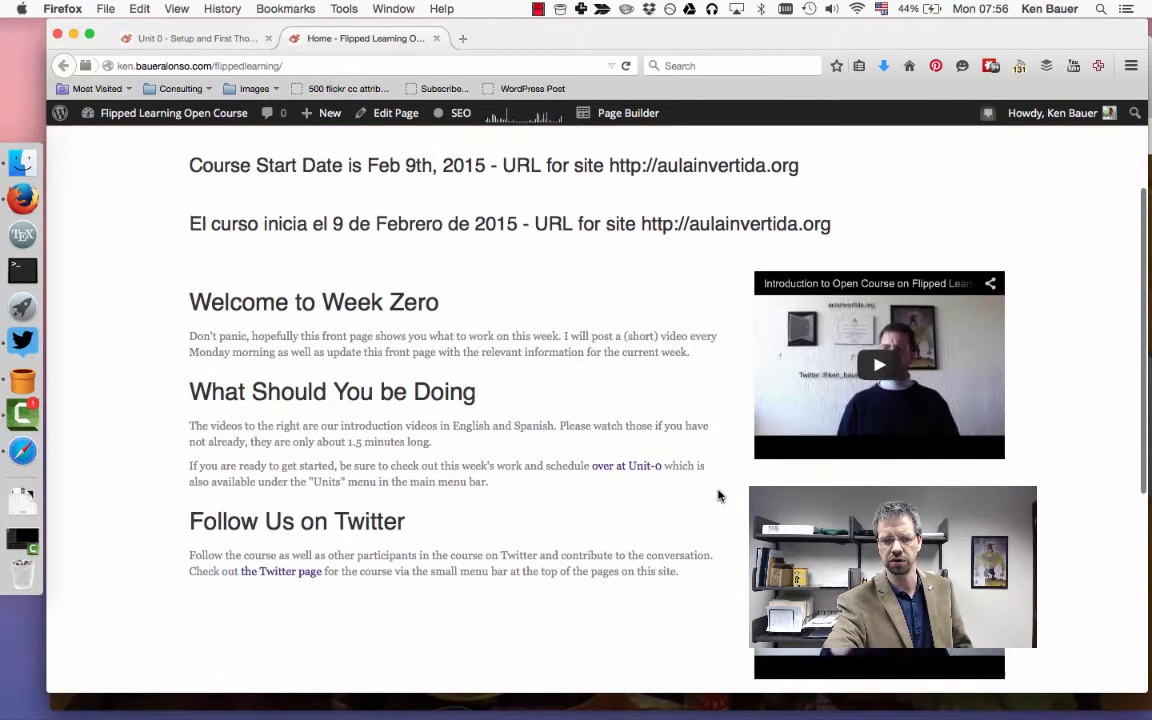
pyautogui.scroll(-3)
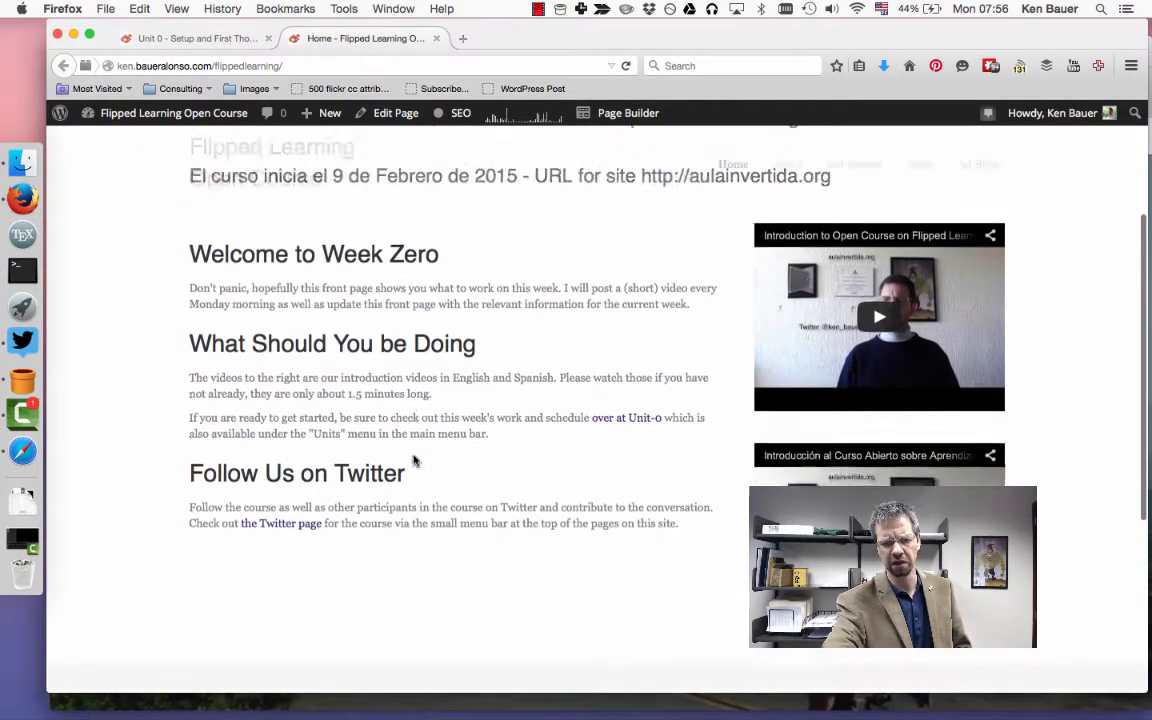
pyautogui.scroll(3)
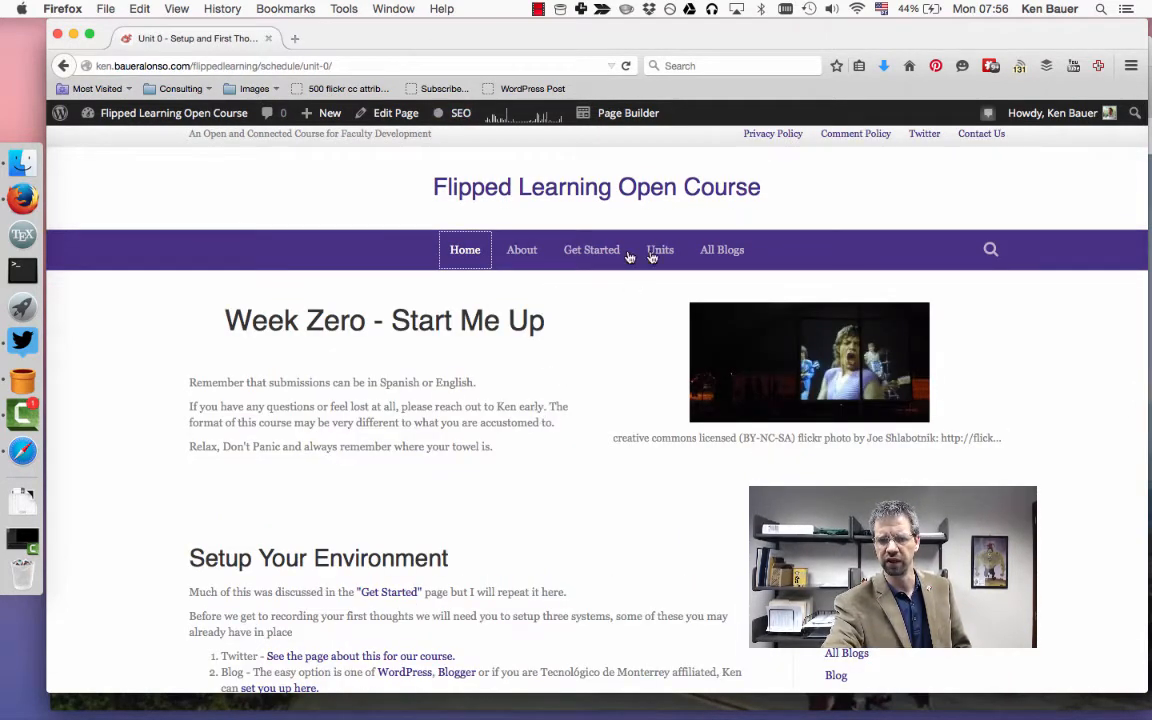
pyautogui.moveTo(529, 252)
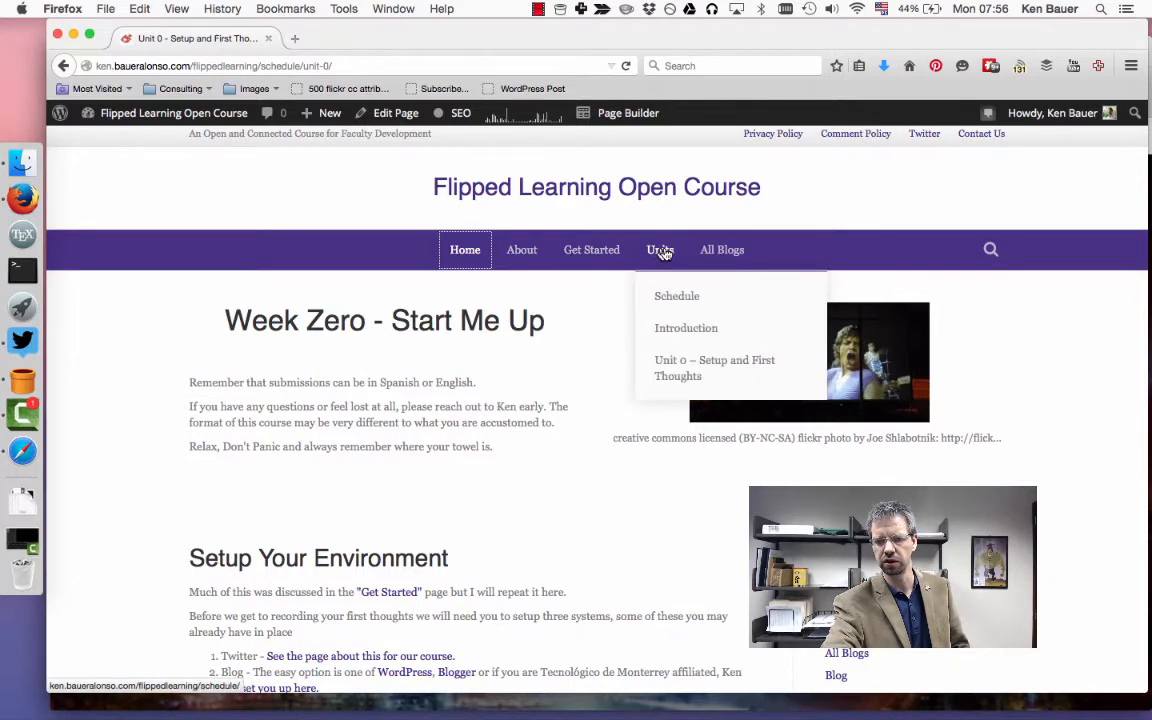
pyautogui.moveTo(667, 296)
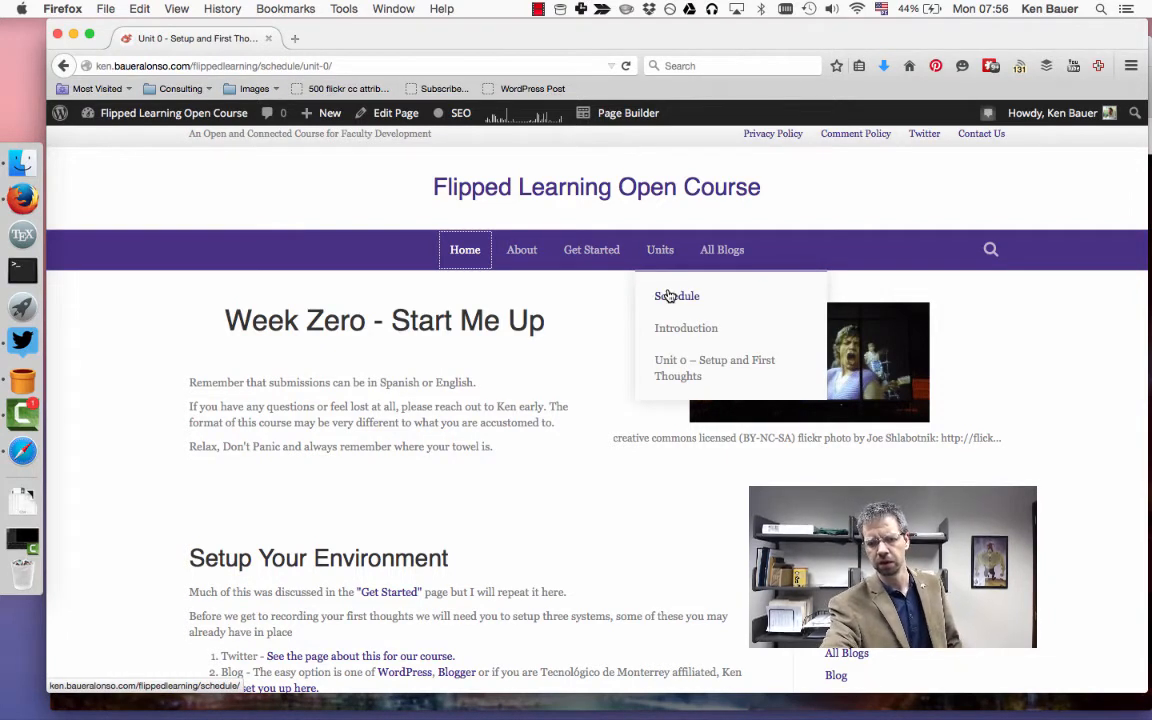
pyautogui.moveTo(678, 335)
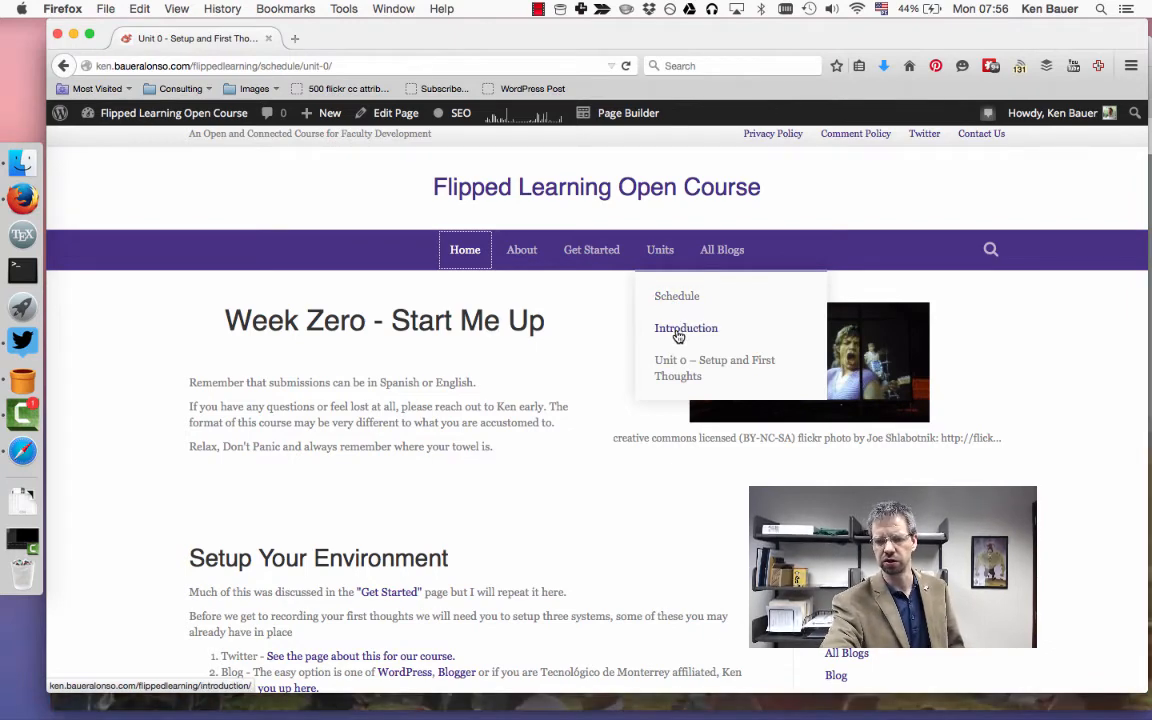
pyautogui.moveTo(682, 376)
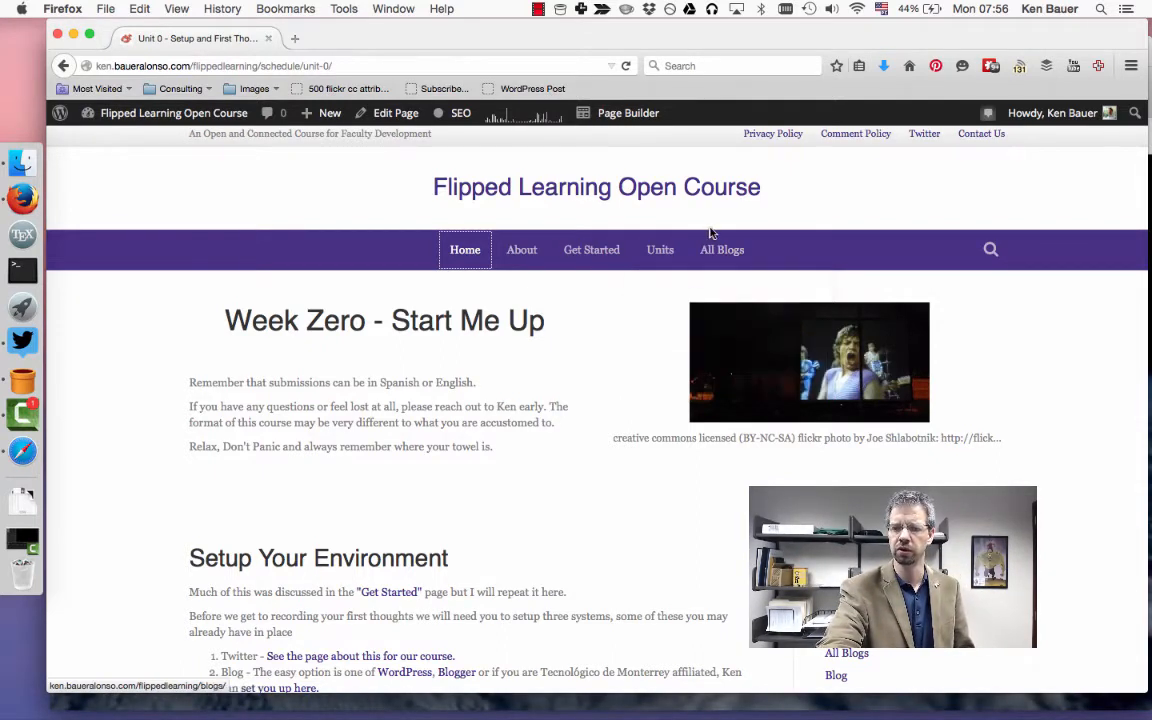
pyautogui.moveTo(722, 255)
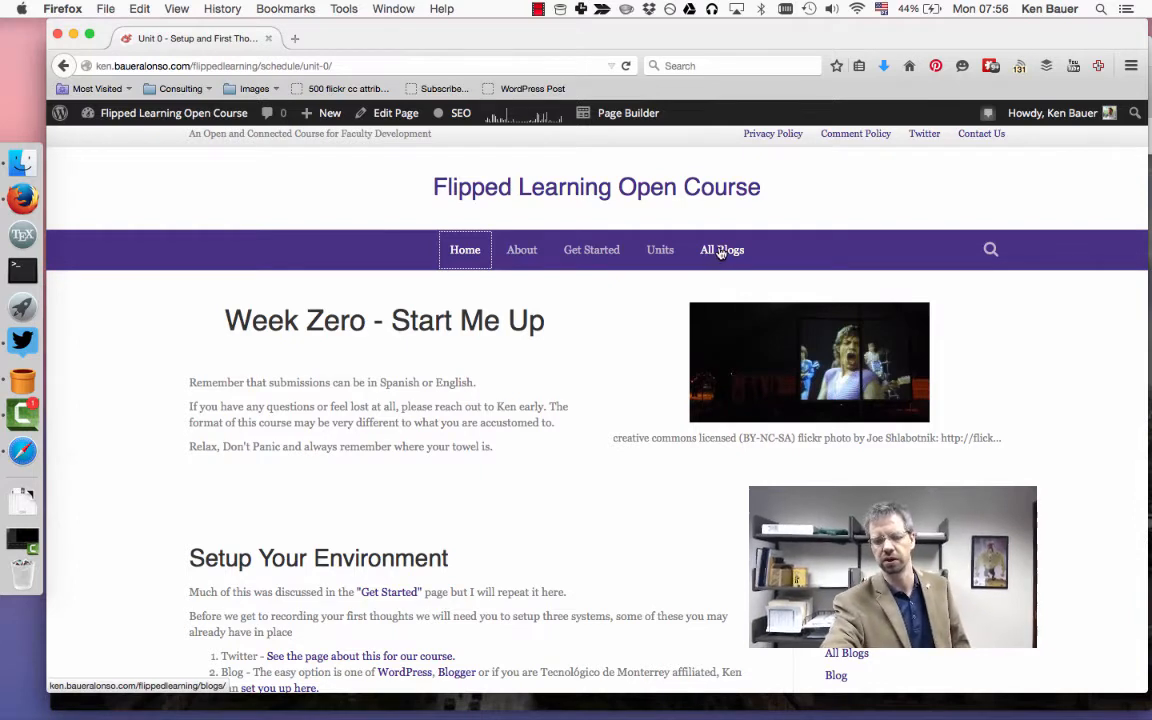
pyautogui.moveTo(724, 265)
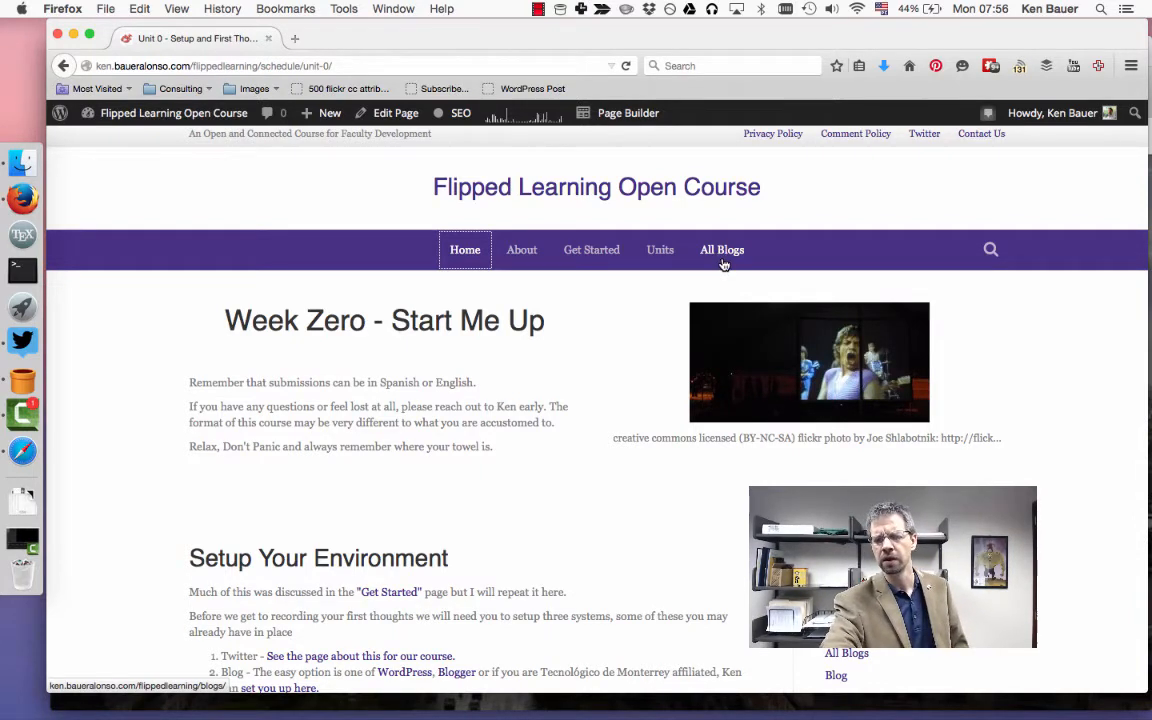
pyautogui.moveTo(638, 421)
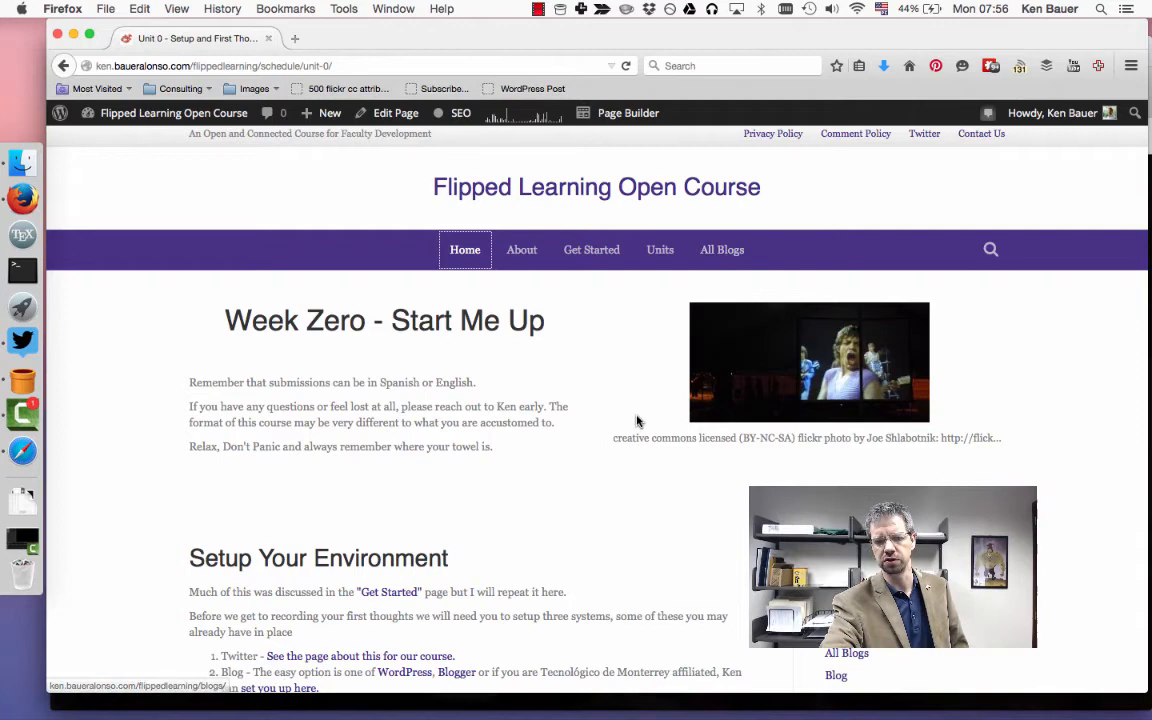
pyautogui.scroll(-3)
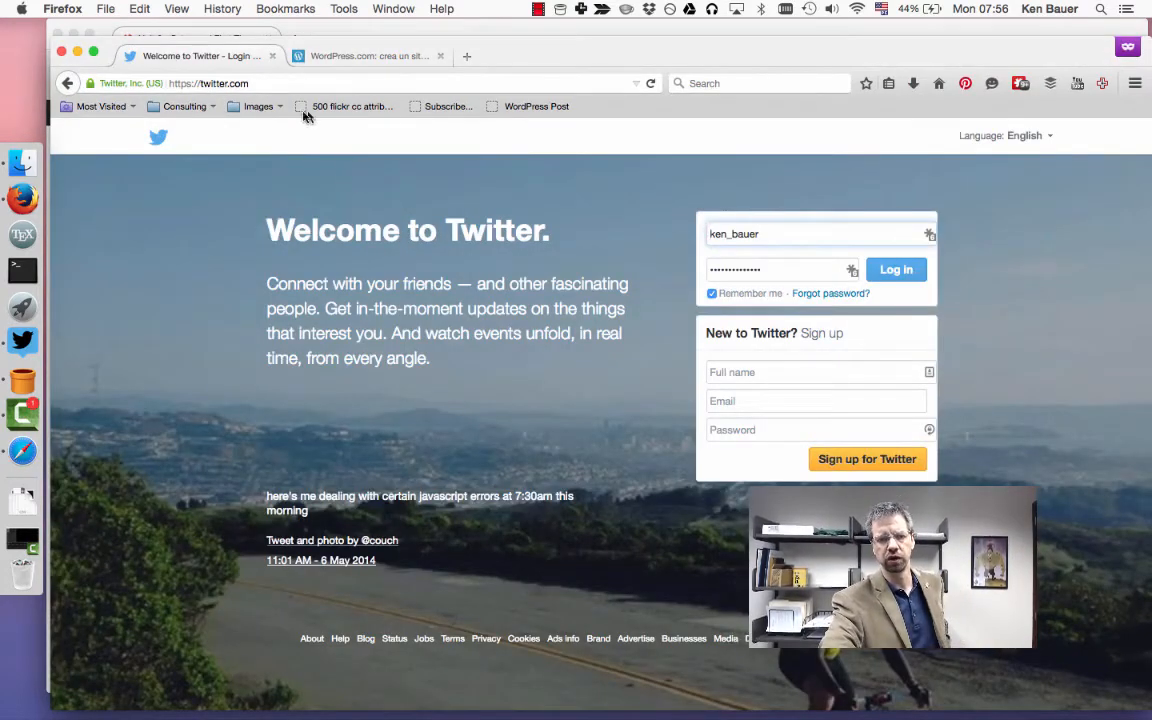
pyautogui.moveTo(666, 243)
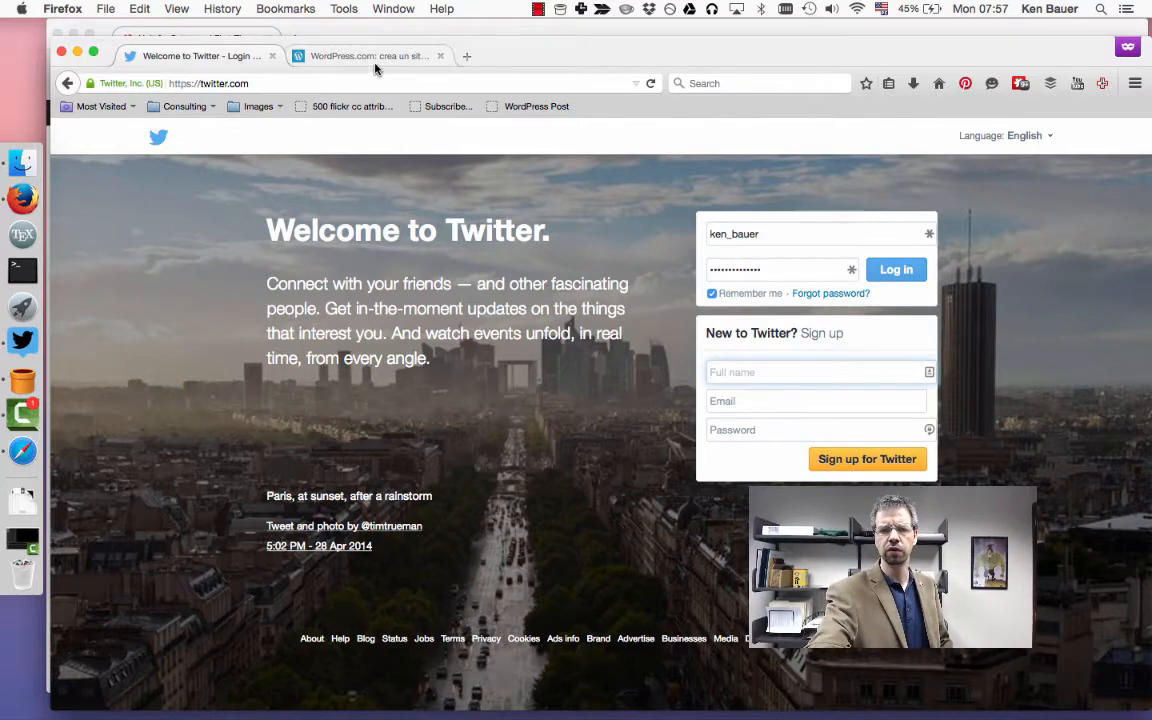
# Switch to the WordPress.com Spanish site-creation page, keeping Twitter's login tab open.
pyautogui.click(375, 55)
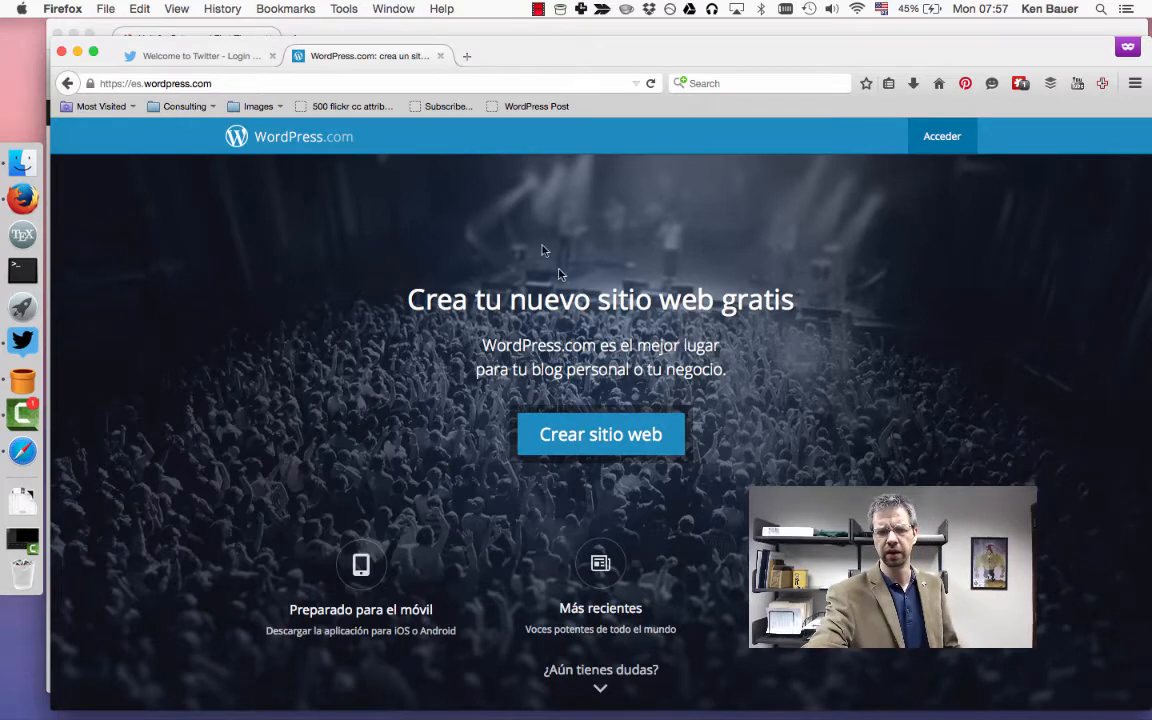
pyautogui.moveTo(522, 62)
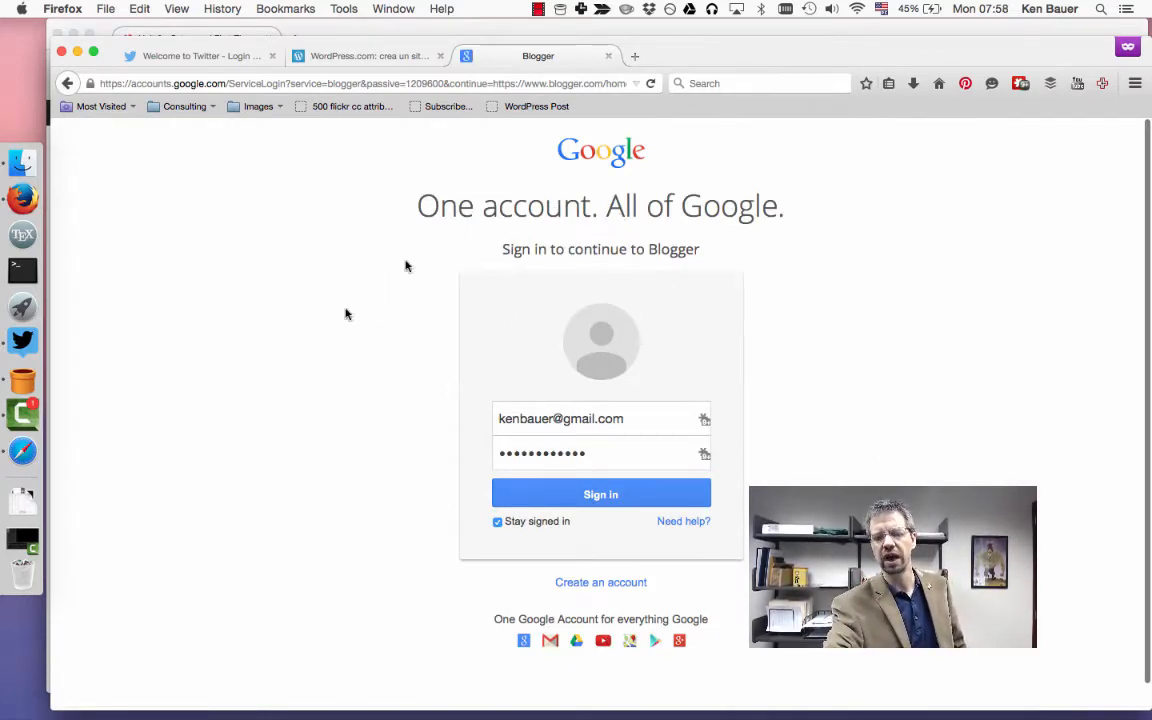
pyautogui.moveTo(445, 155)
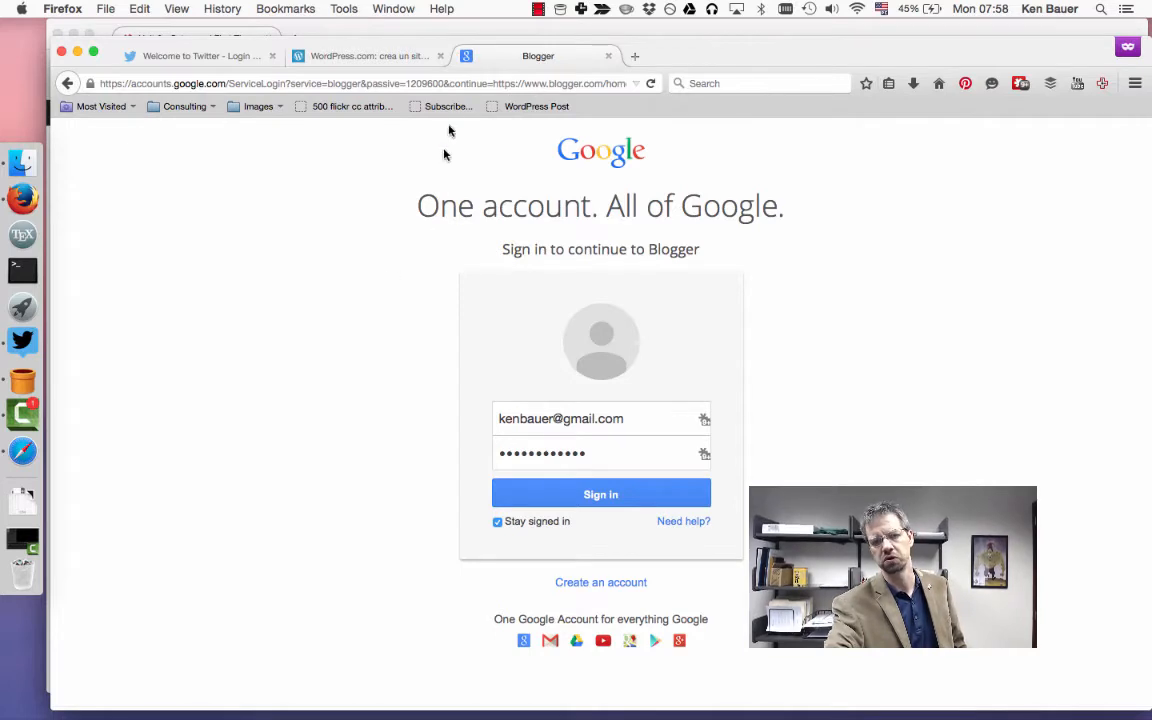
pyautogui.moveTo(738, 386)
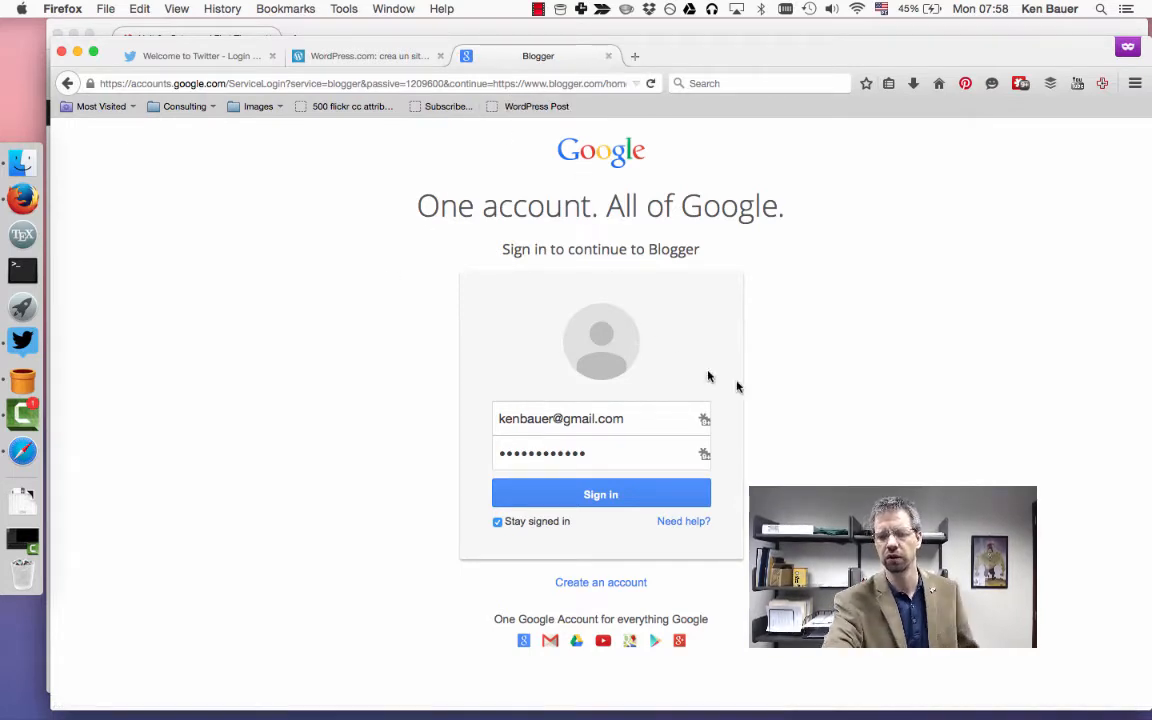
# Enter youtube.com in the address bar in place of the Blogger sign-in.
pyautogui.click(370, 83)
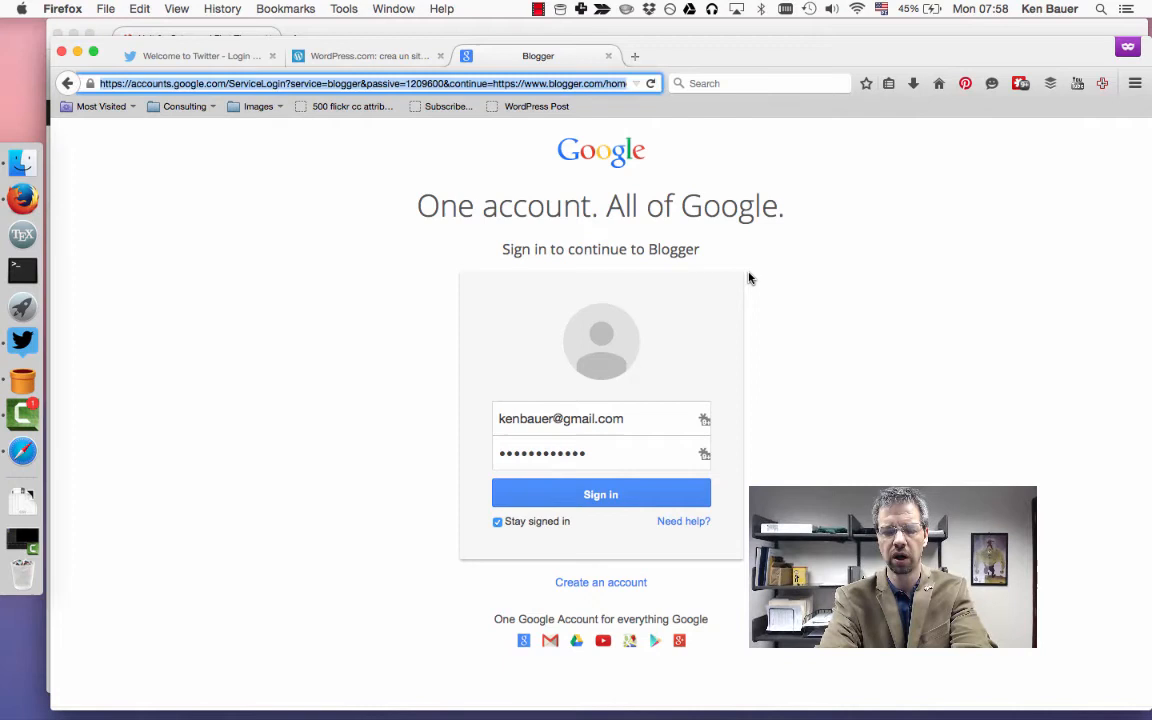
pyautogui.write('youtube.com/')
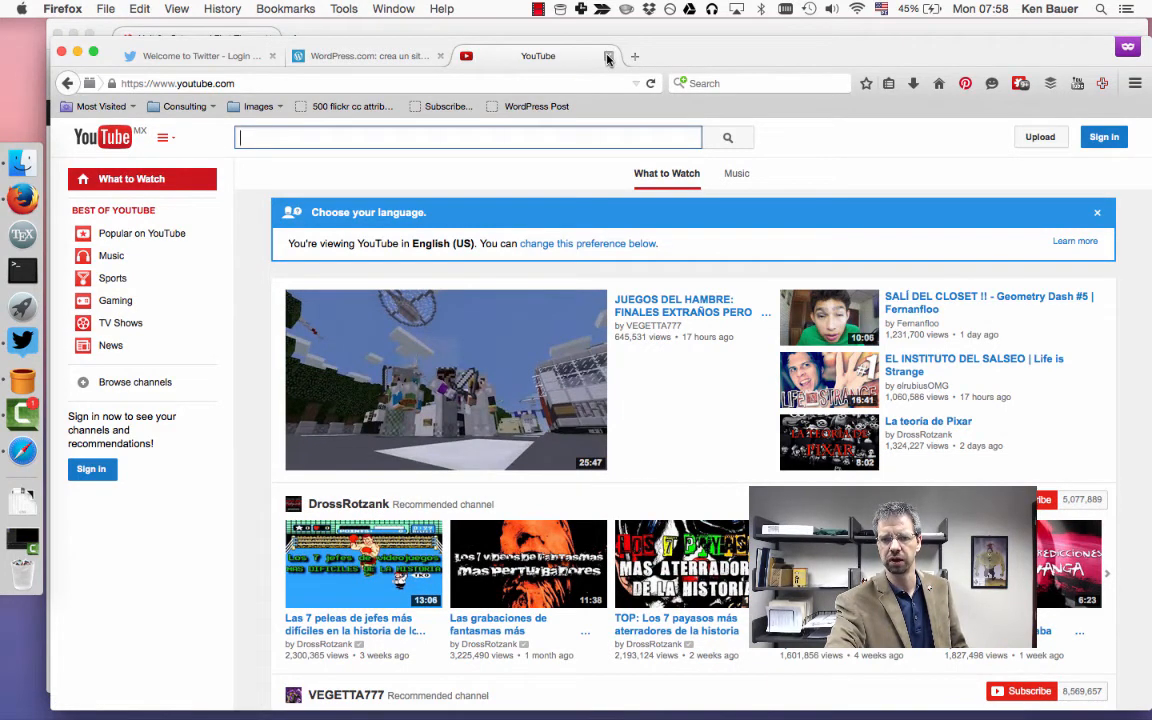
pyautogui.moveTo(604, 57)
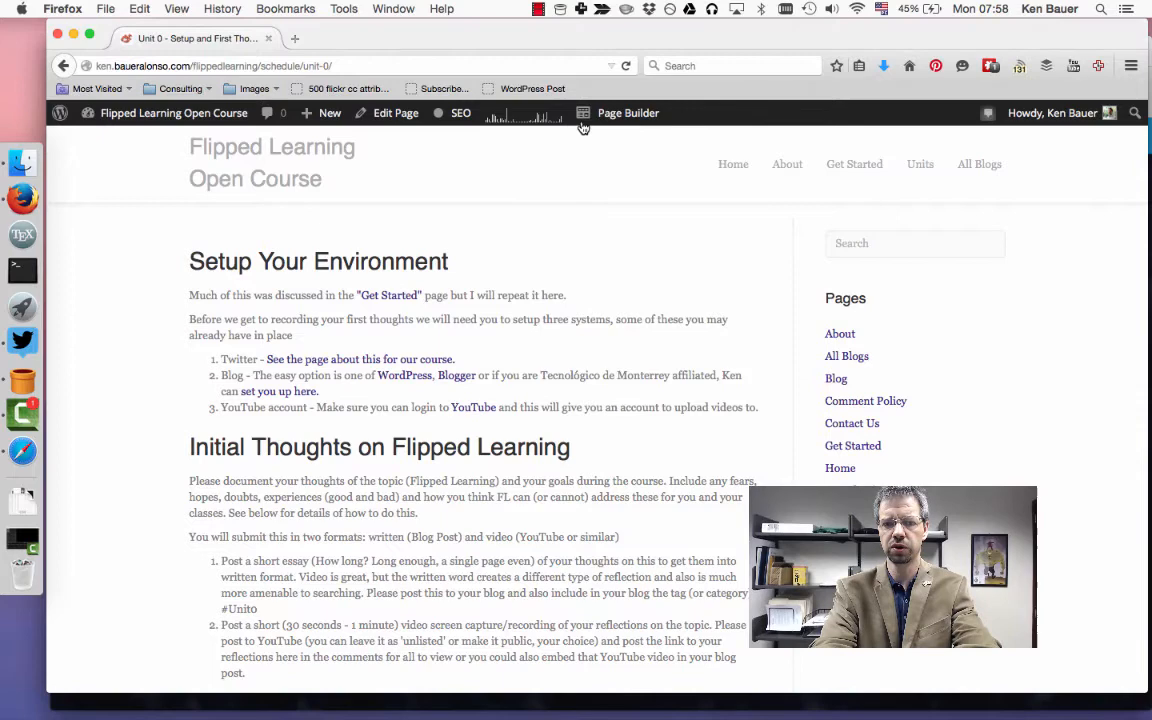
# Scroll the Unit 0 page down to Initial Thoughts on Flipped Learning and After Submission.
pyautogui.scroll(-3)
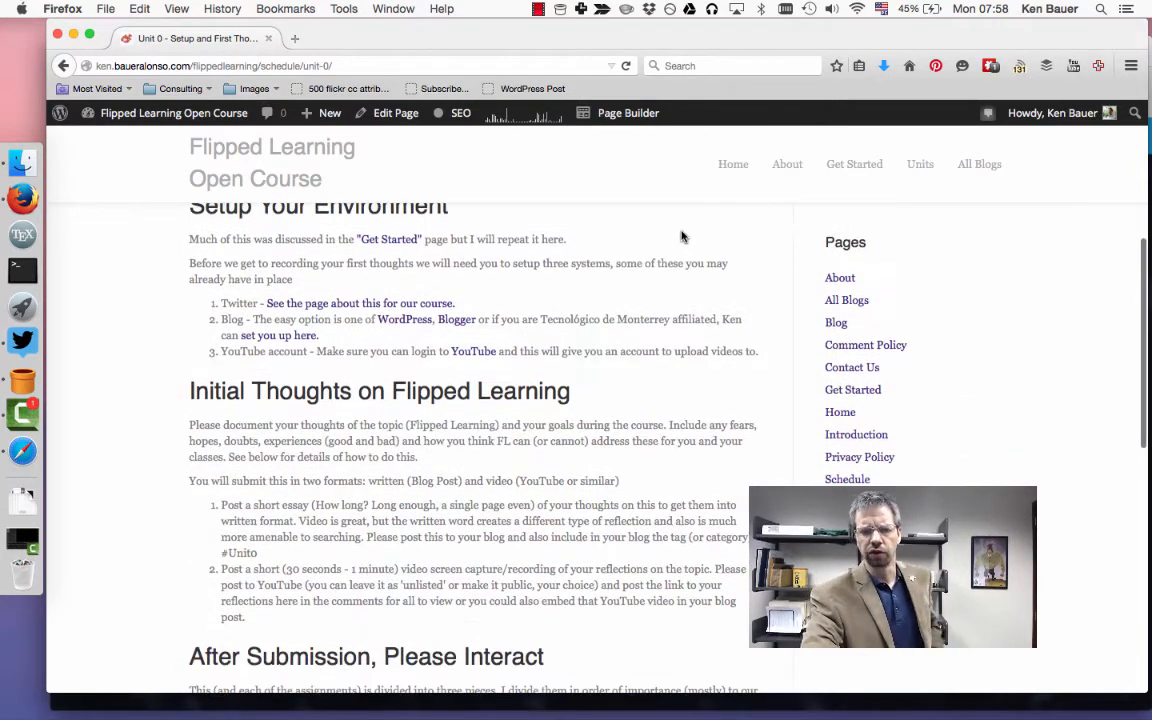
pyautogui.scroll(-3)
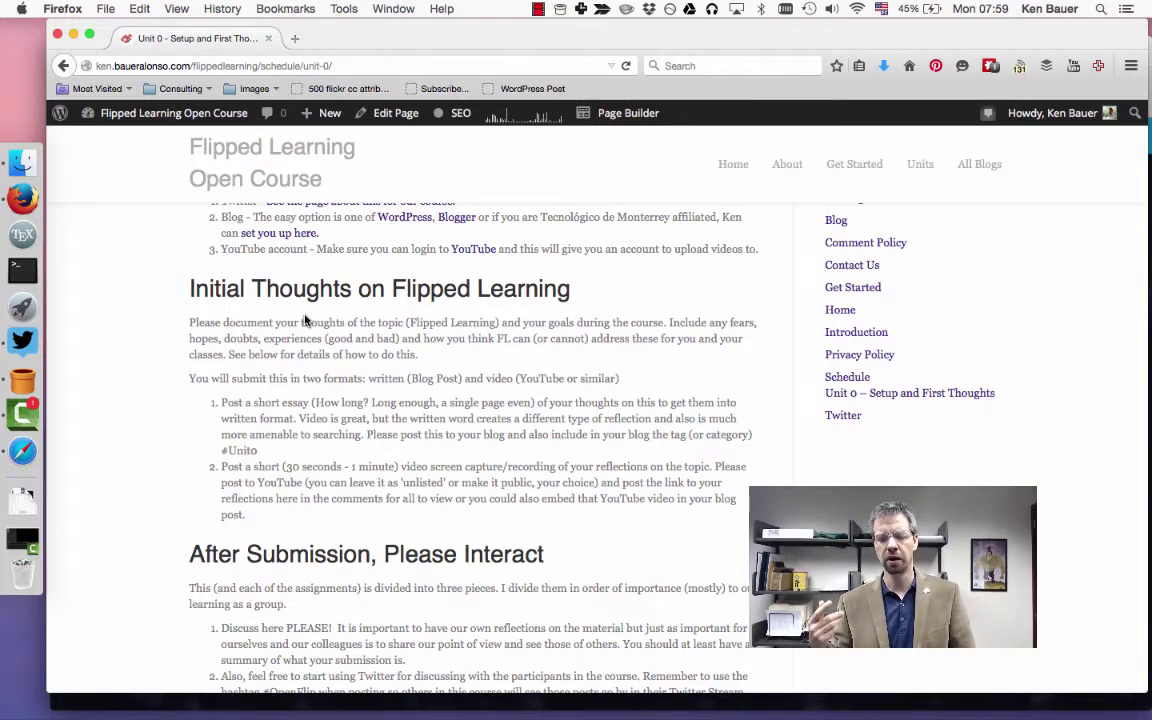
# Scroll past After Submission, Please Interact to This Week's Activities and Questions.
pyautogui.scroll(-3)
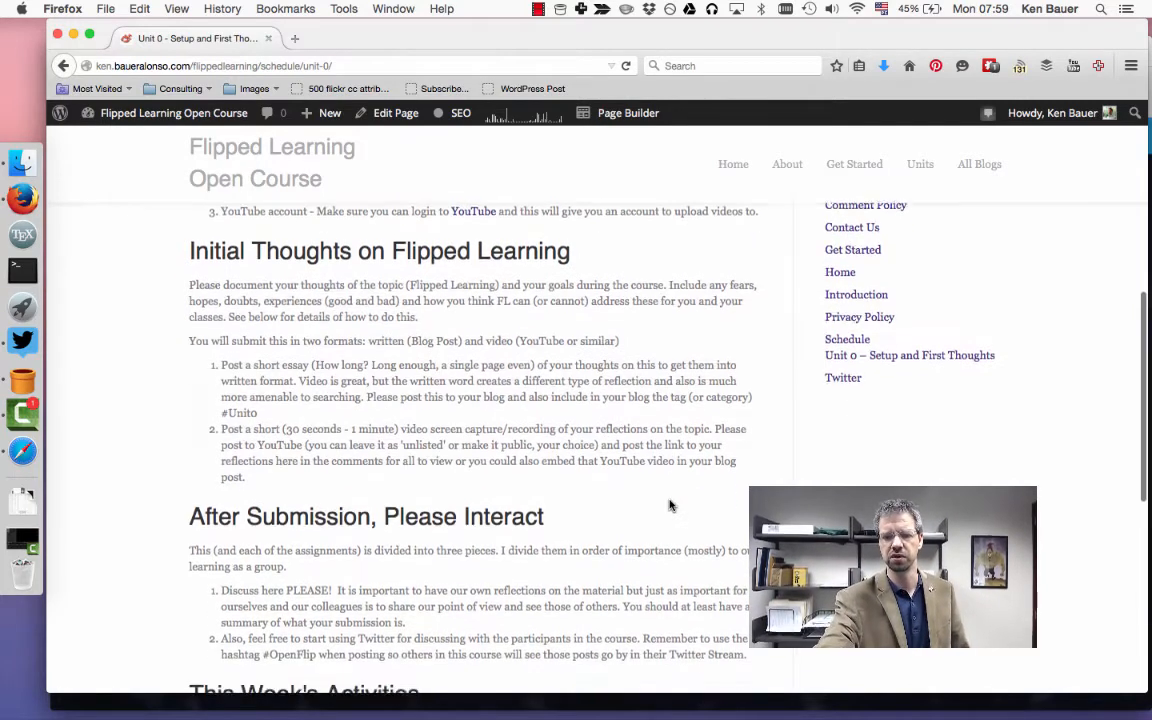
pyautogui.scroll(-3)
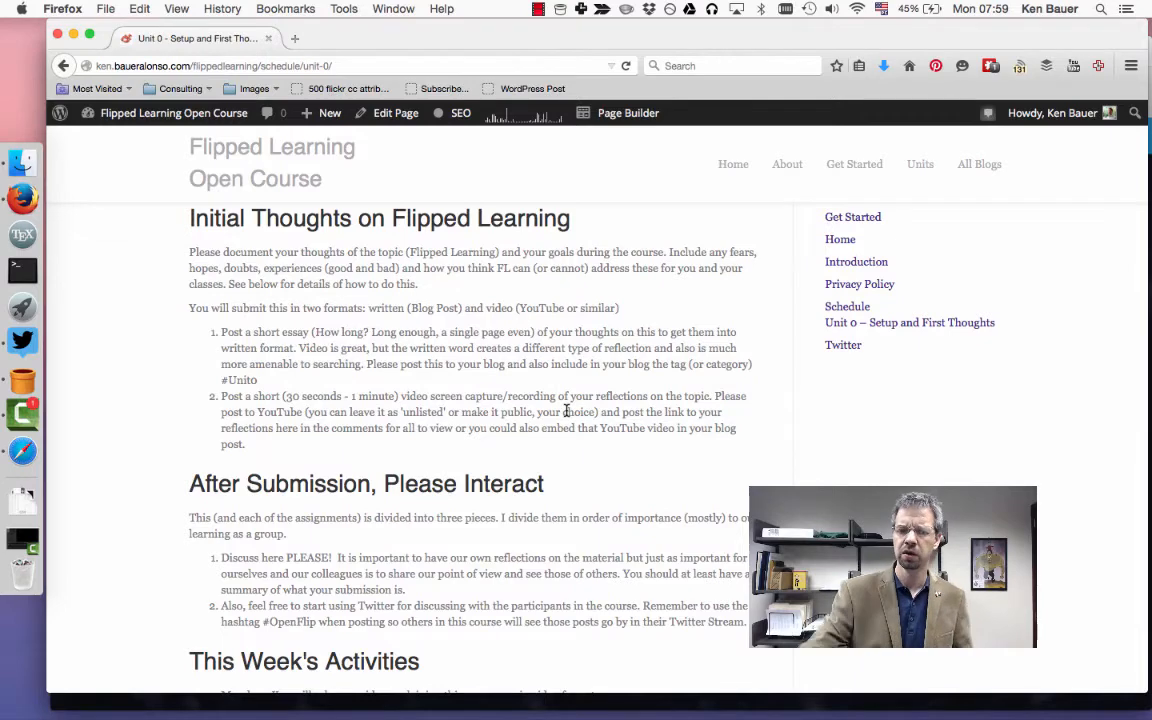
pyautogui.scroll(-3)
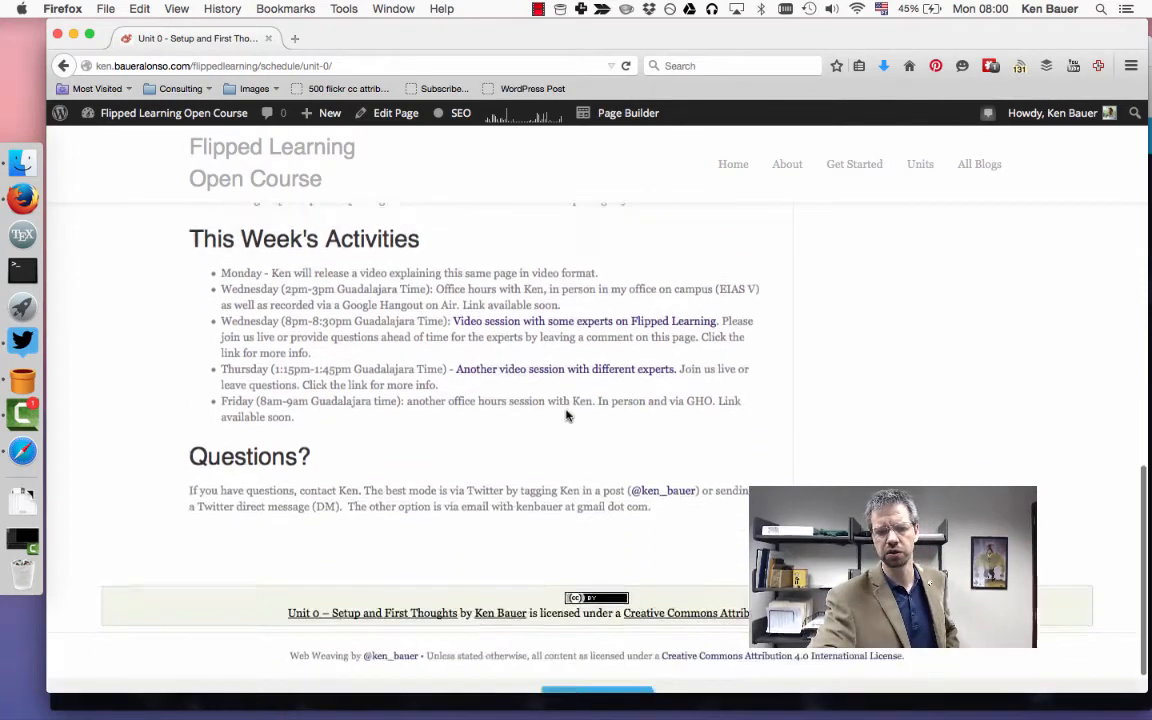
# Review the expert video session links in This Week's Activities, then return to the setup list.
pyautogui.scroll(-3)
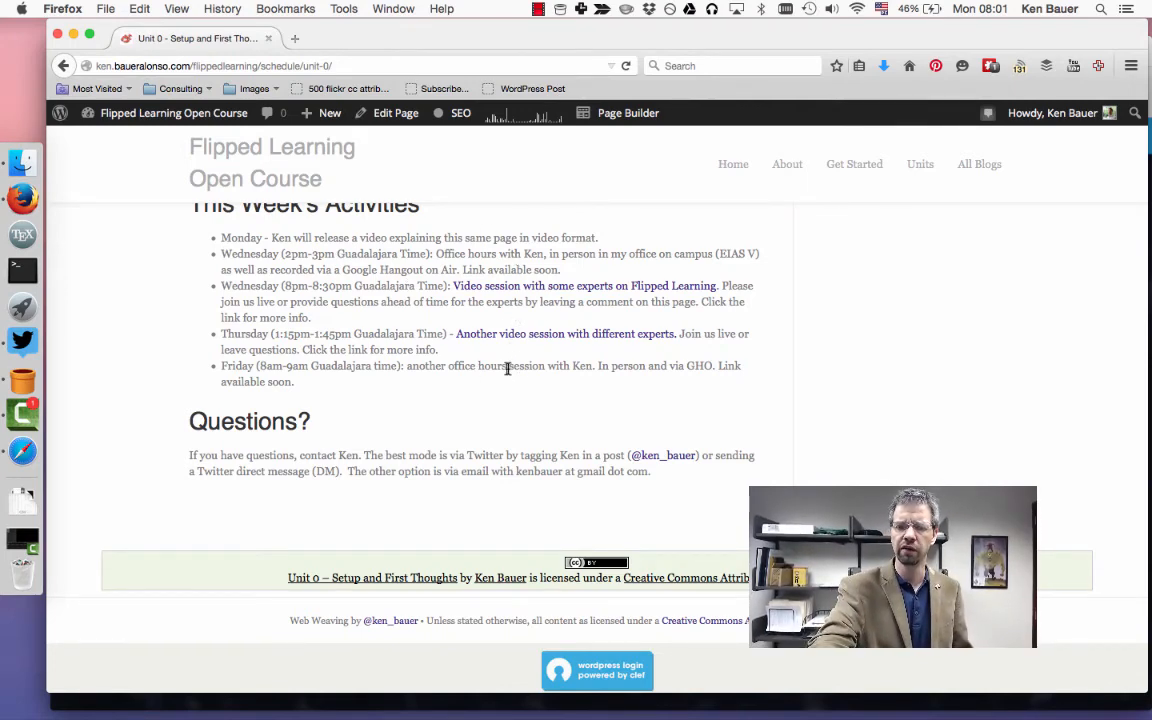
pyautogui.rightClick(507, 368)
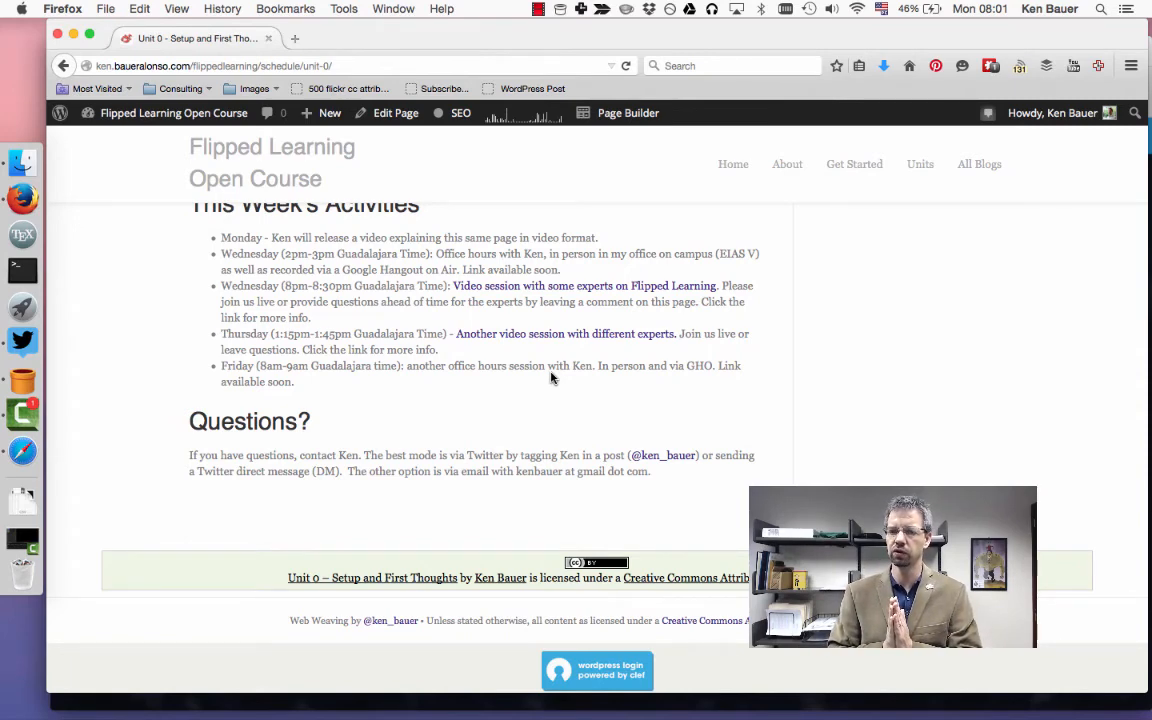
pyautogui.moveTo(515, 333)
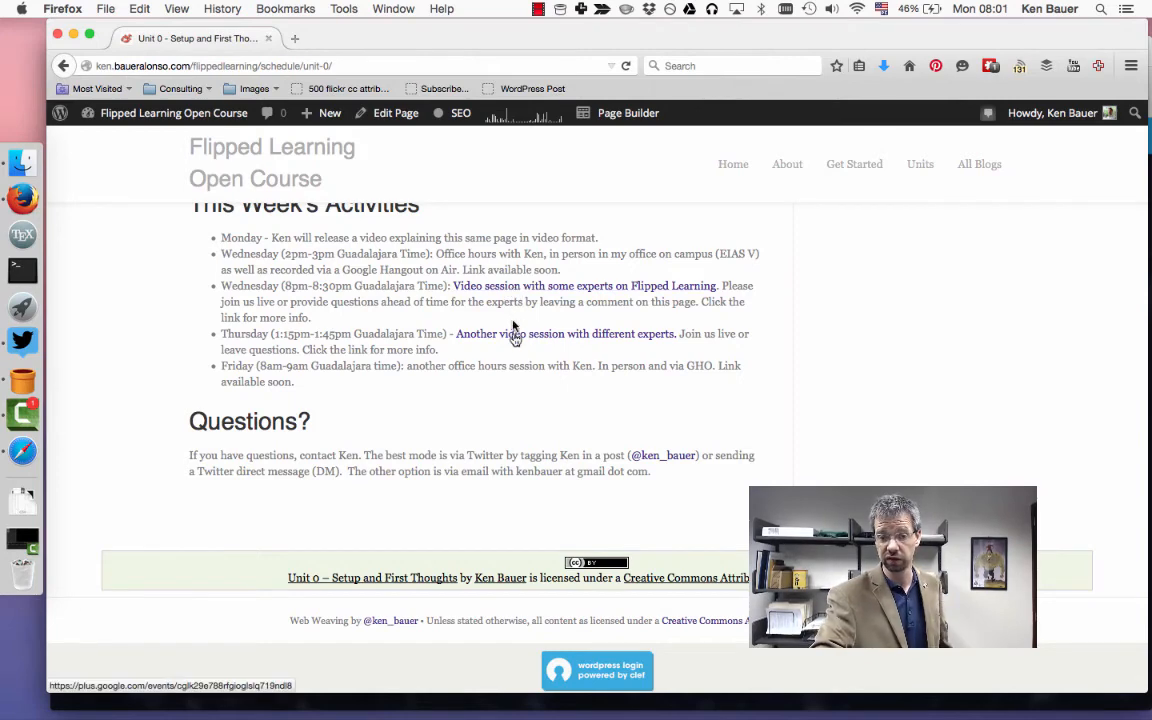
pyautogui.moveTo(592, 320)
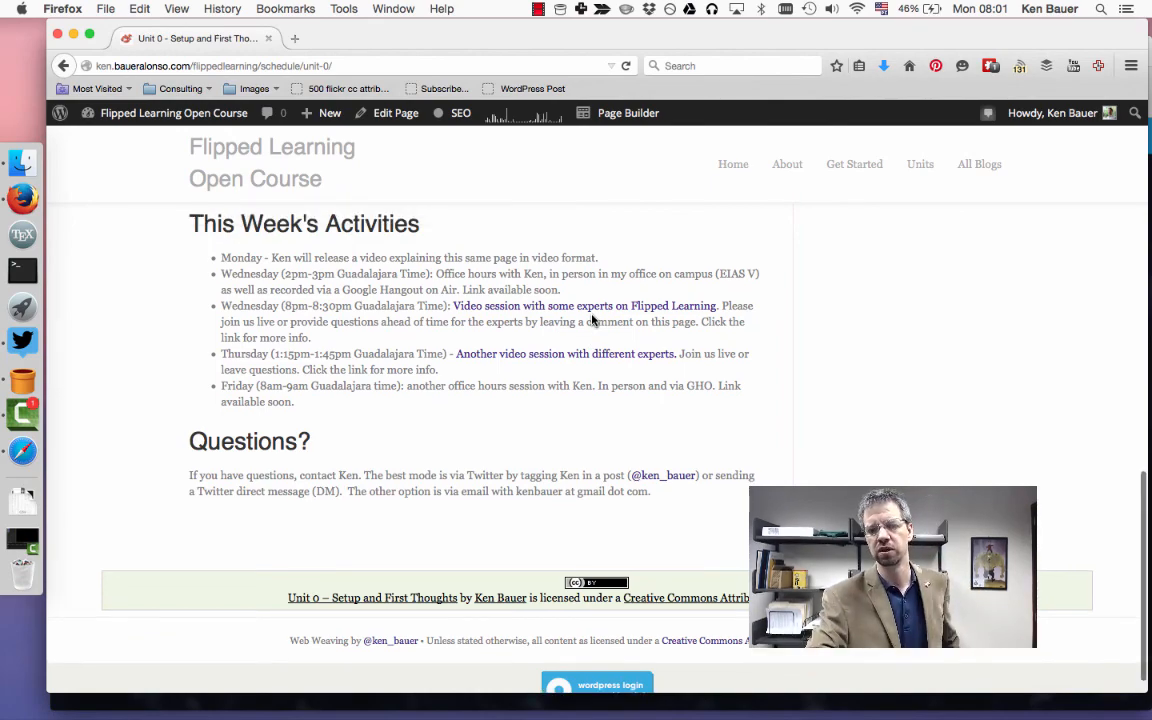
pyautogui.click(535, 8)
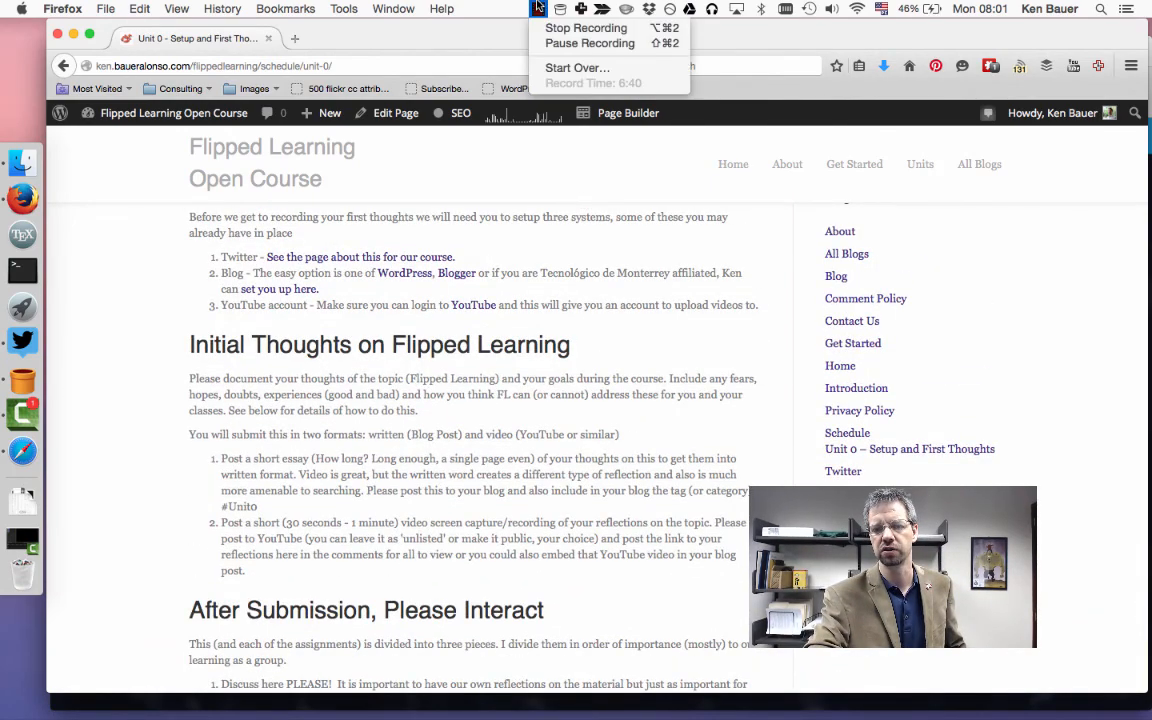